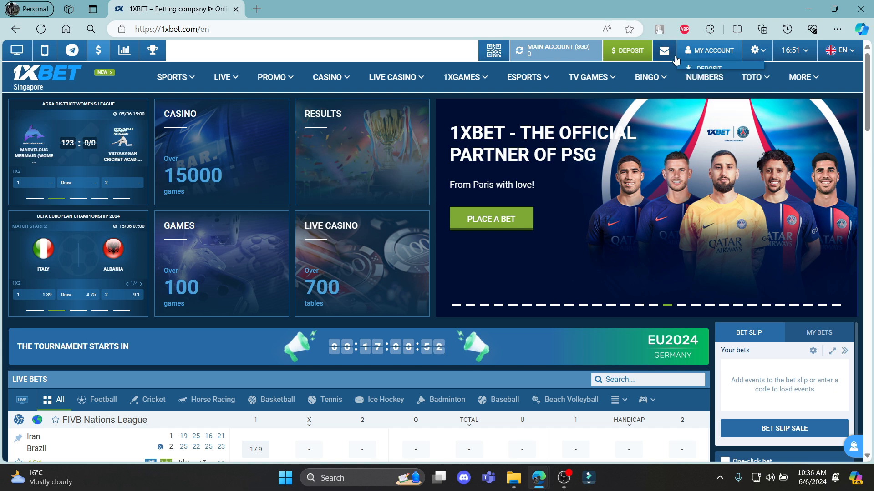
# Step: Open the account settings page through the My Account menu
pyautogui.click(712, 50)
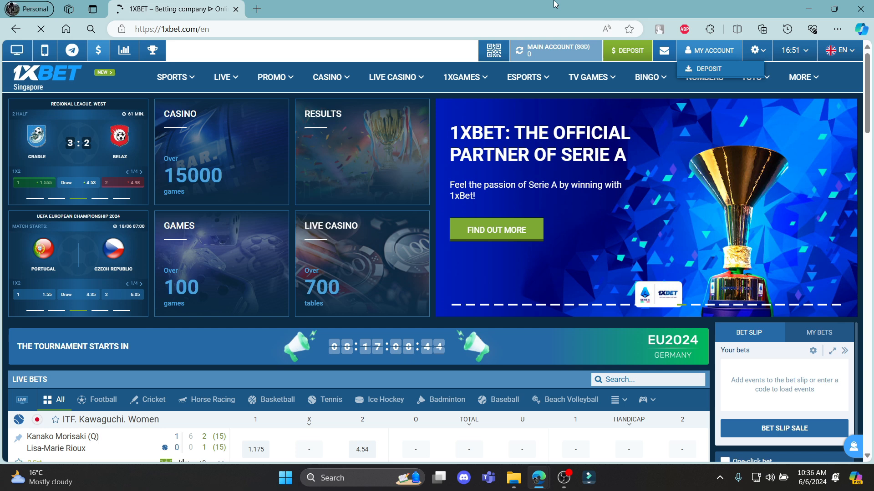
pyautogui.click(712, 50)
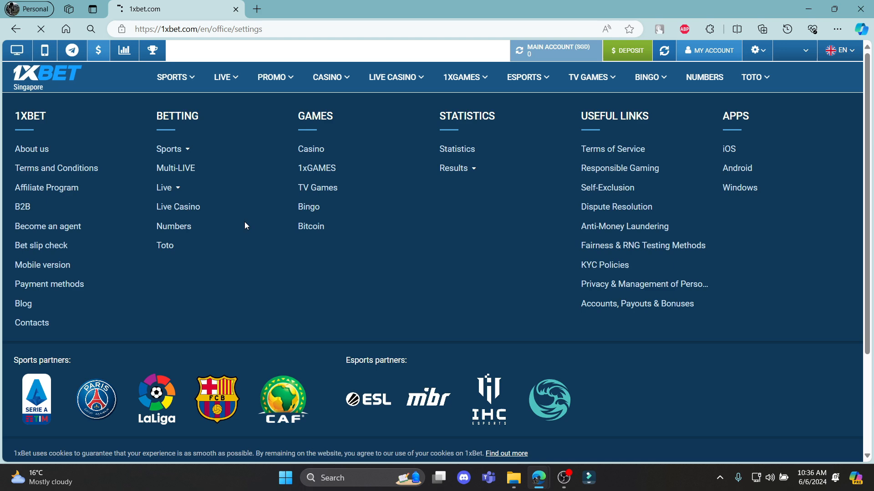
pyautogui.scroll(-3)
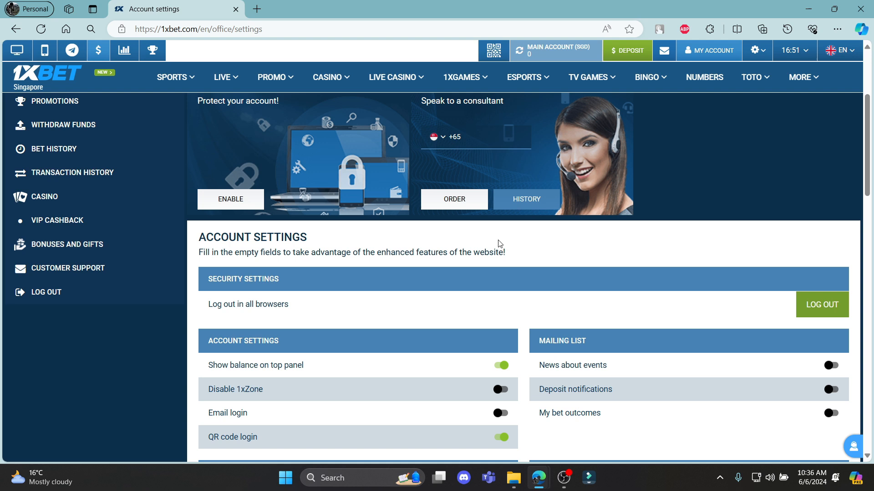
pyautogui.scroll(-3)
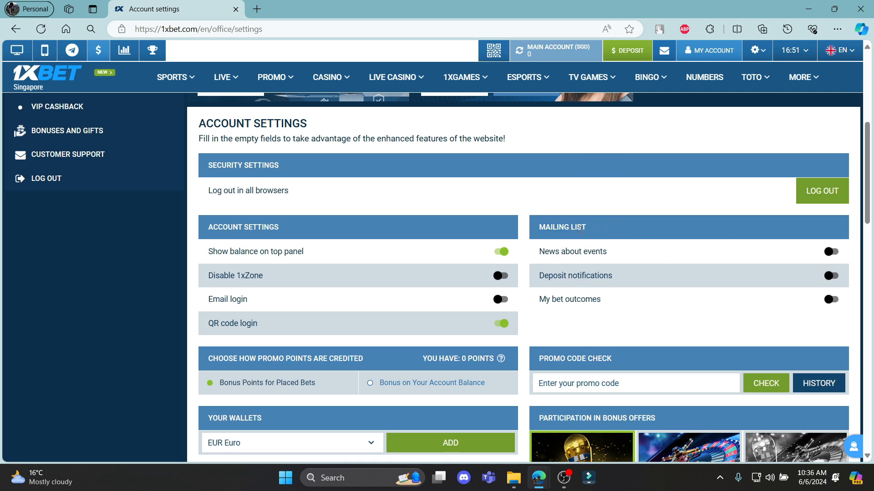
pyautogui.moveTo(551, 259)
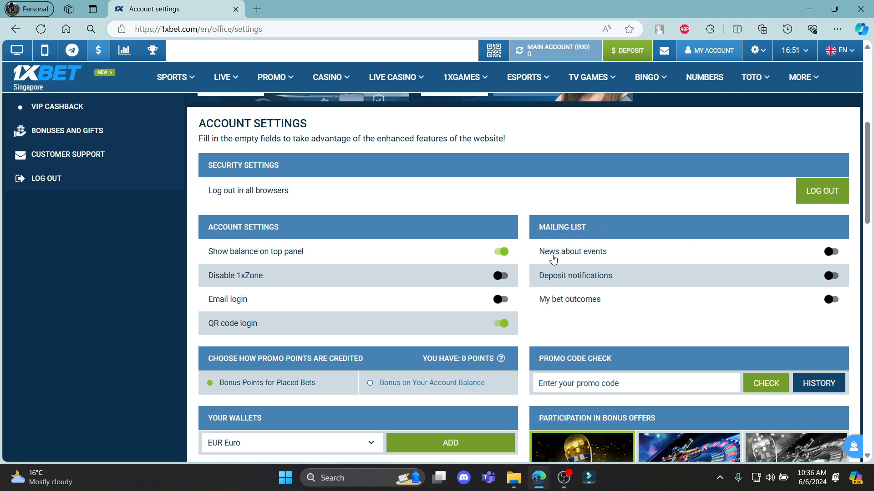
# Step: Turn on News about events, then toggle Deposit notifications on and back off
pyautogui.click(829, 251)
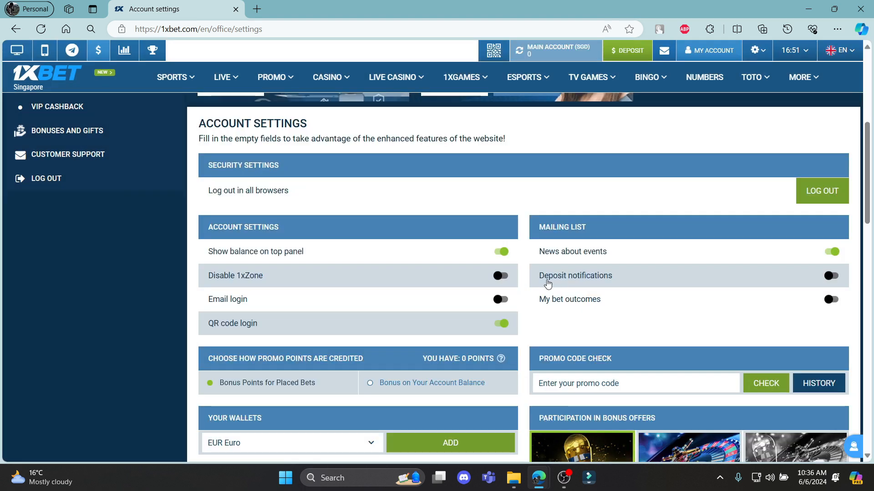
pyautogui.moveTo(563, 287)
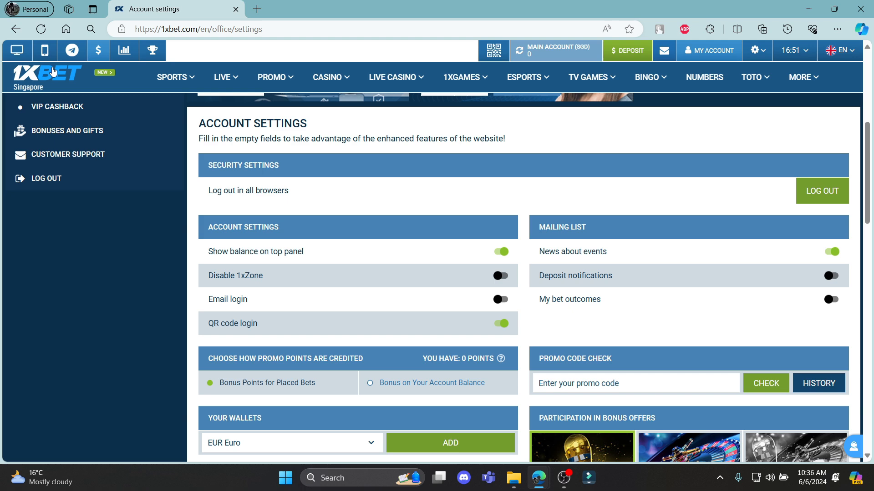
pyautogui.moveTo(621, 278)
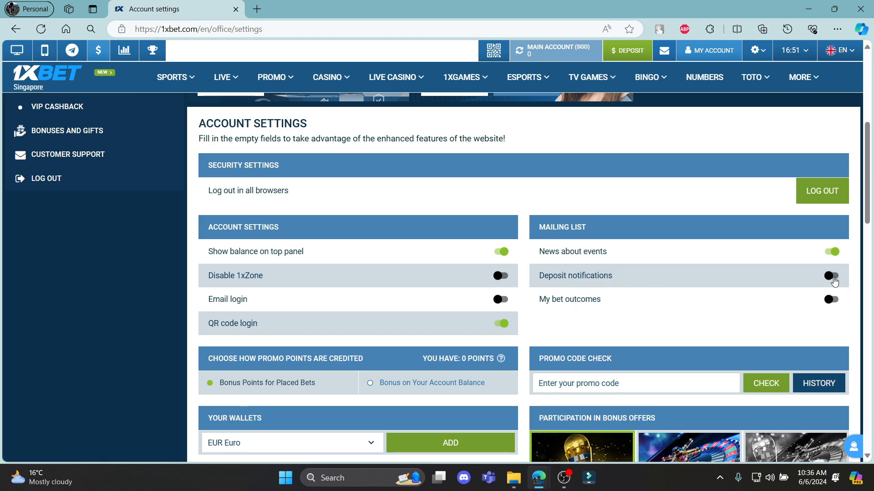
pyautogui.click(831, 276)
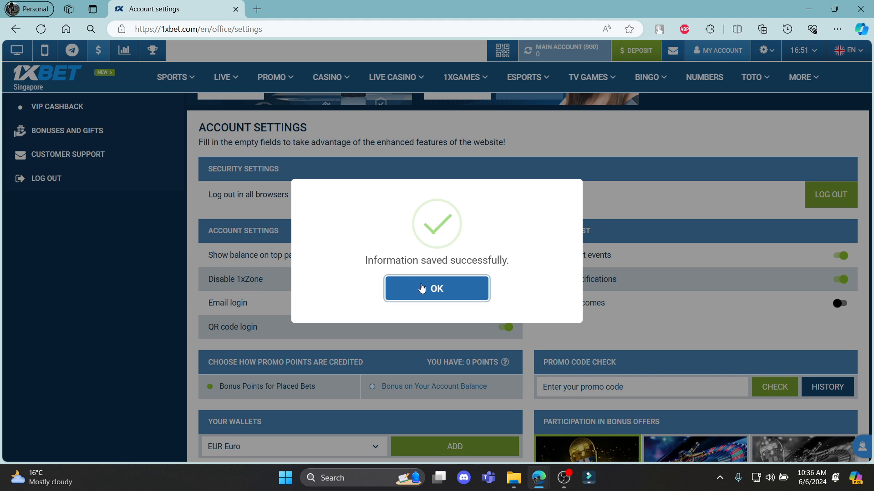
pyautogui.click(436, 288)
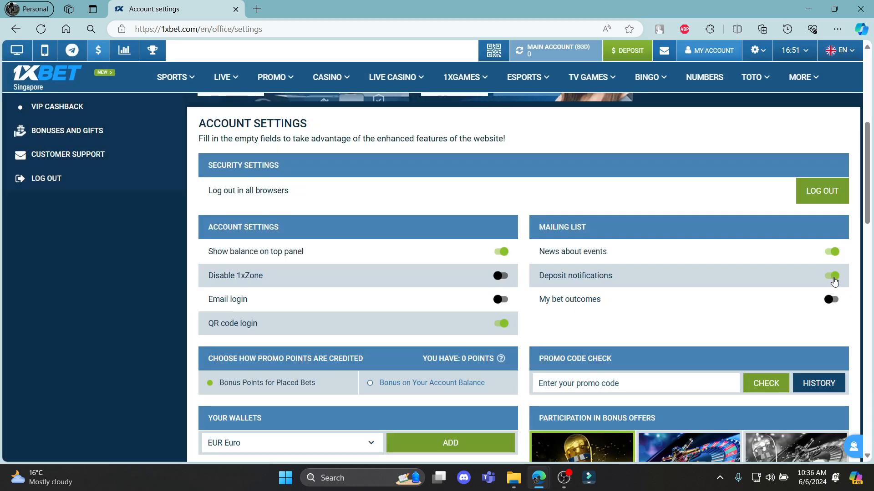
pyautogui.click(830, 275)
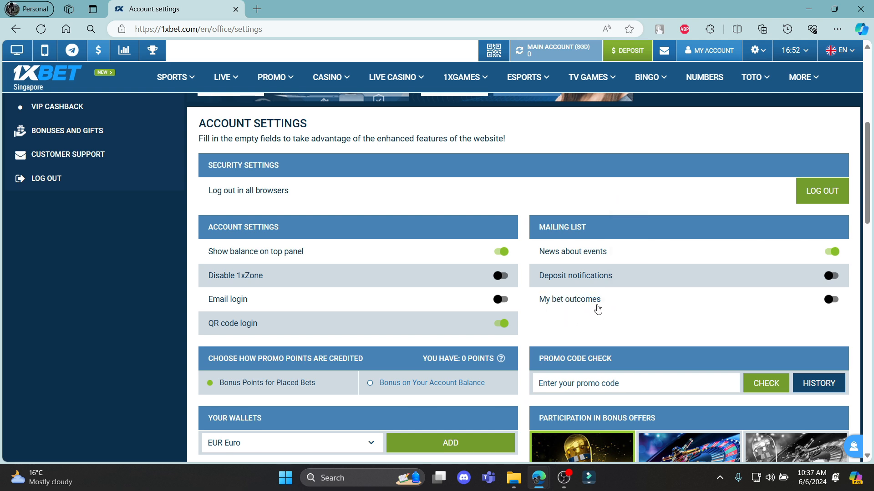
pyautogui.moveTo(844, 315)
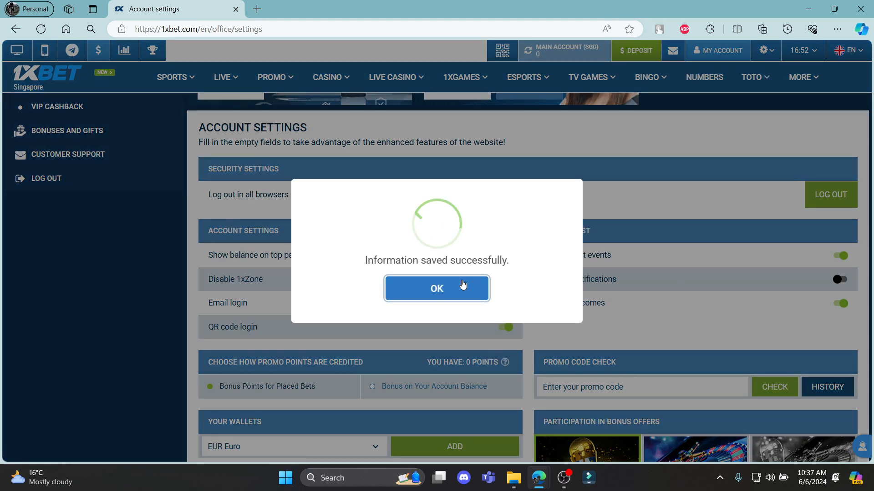
# Step: Dismiss the 'Information saved successfully' dialog and reload the settings page to verify choices
pyautogui.click(437, 288)
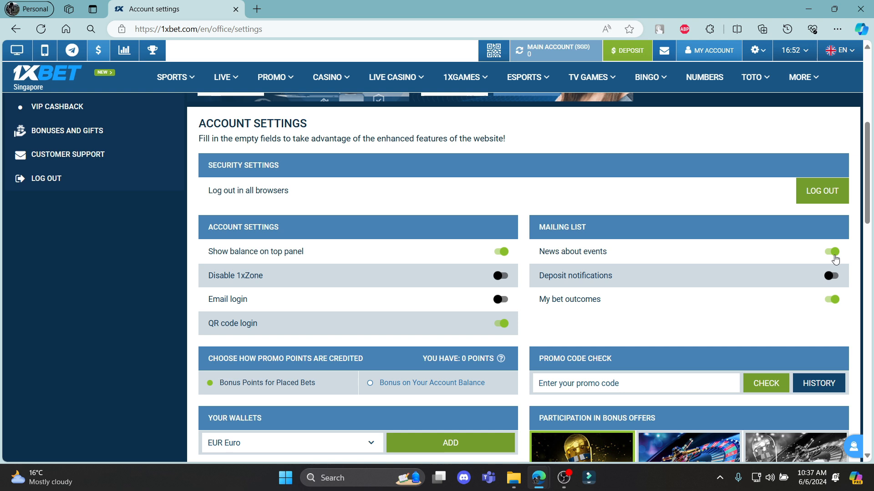
pyautogui.moveTo(644, 234)
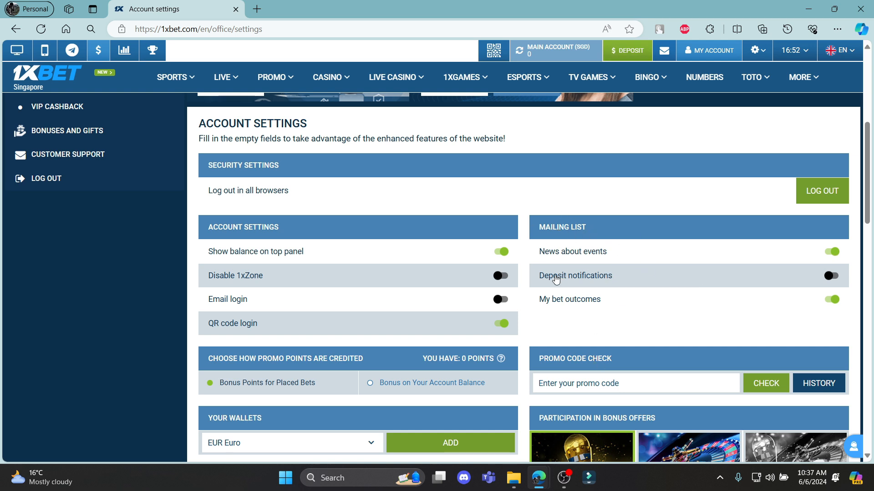
pyautogui.moveTo(631, 354)
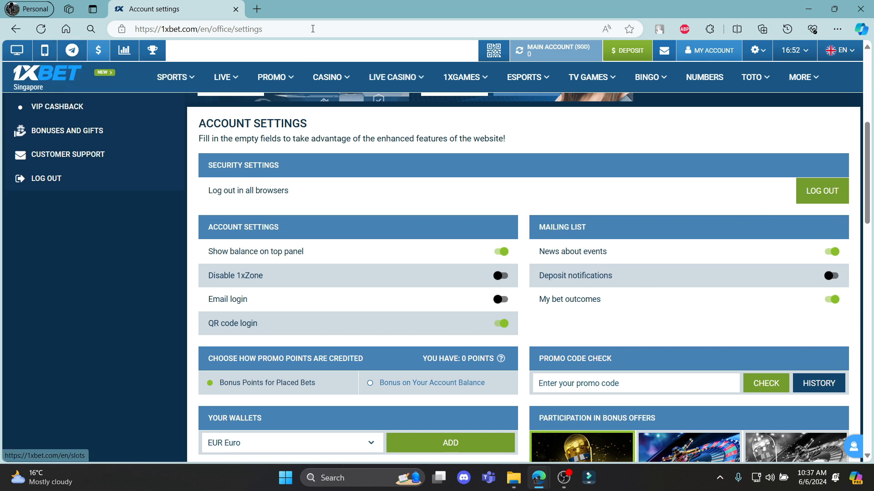
pyautogui.click(16, 29)
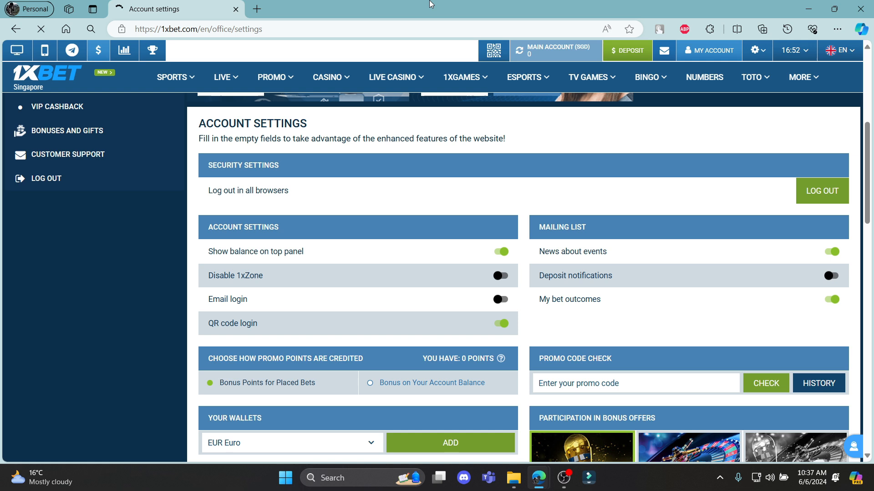